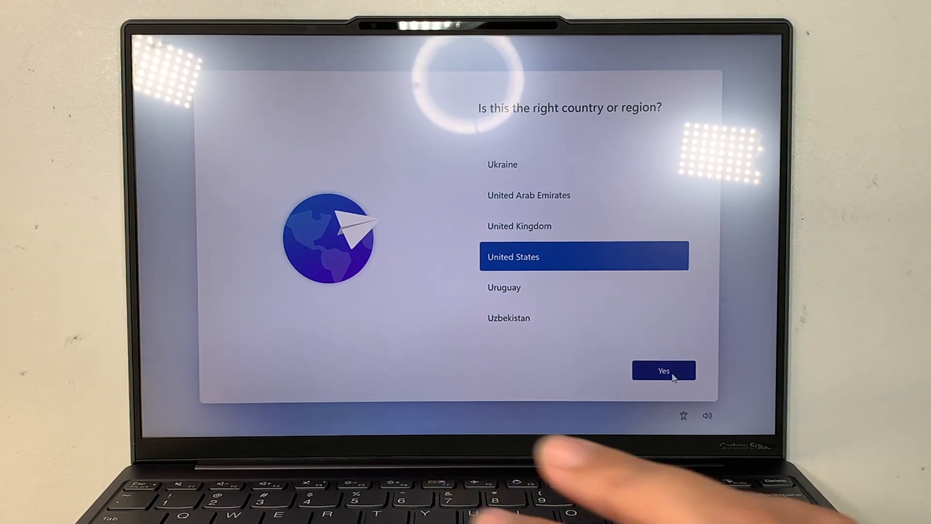
Confirm United States region and US keyboard layout, skipping a second layout
click(663, 369)
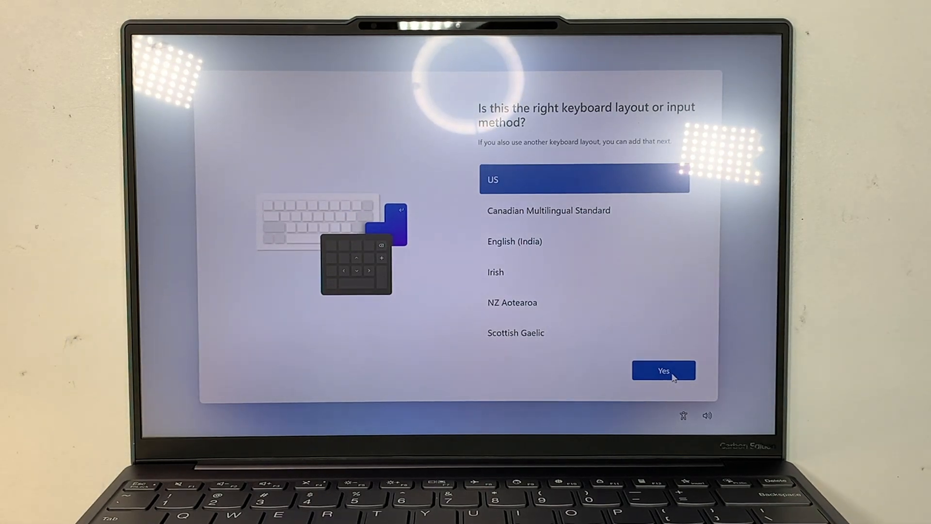
click(663, 370)
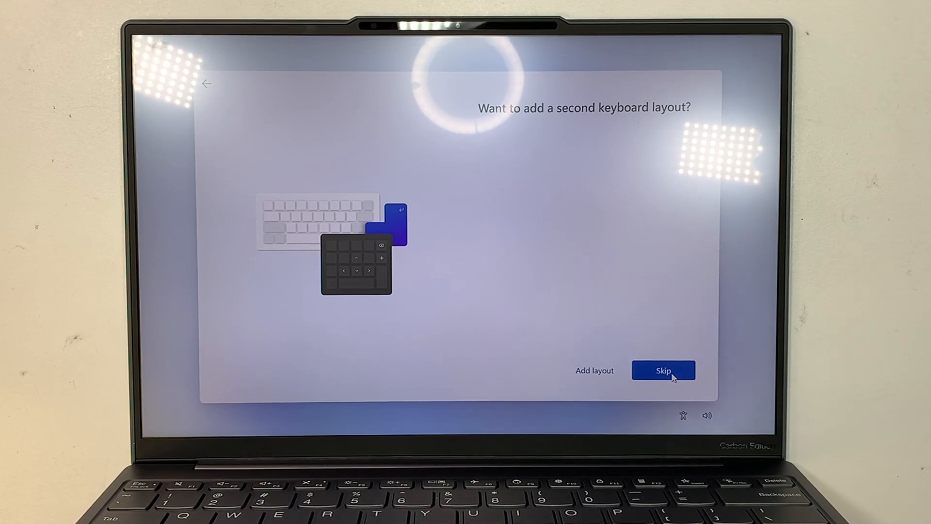
click(664, 370)
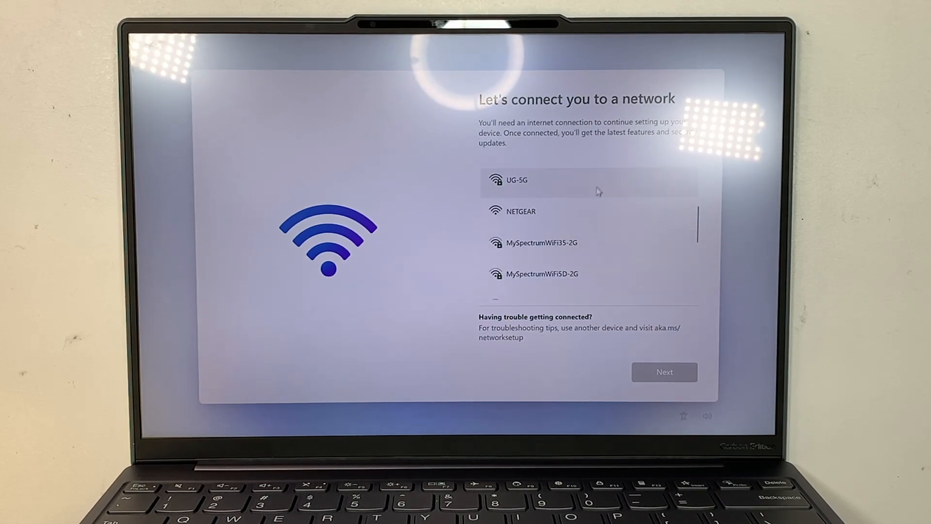
Connect to the open NETGEAR Wi-Fi network and continue past the network step
click(520, 210)
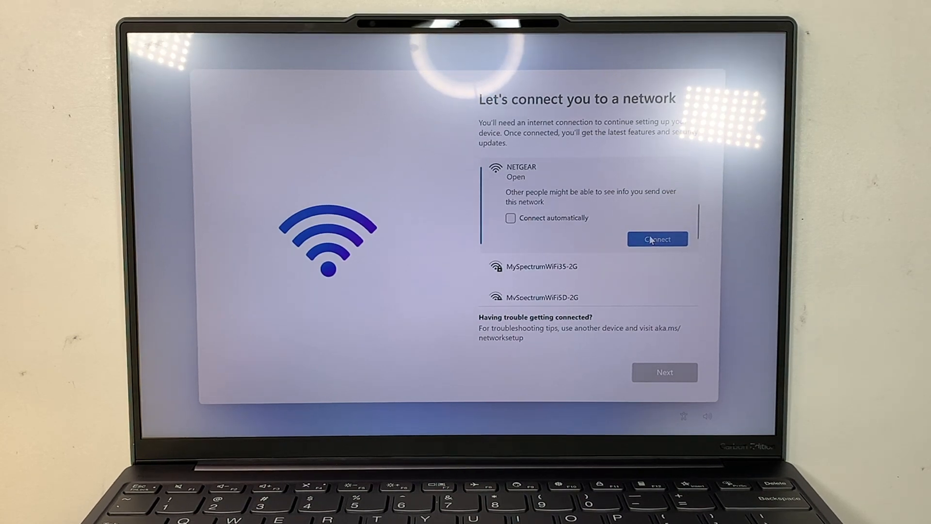
click(657, 238)
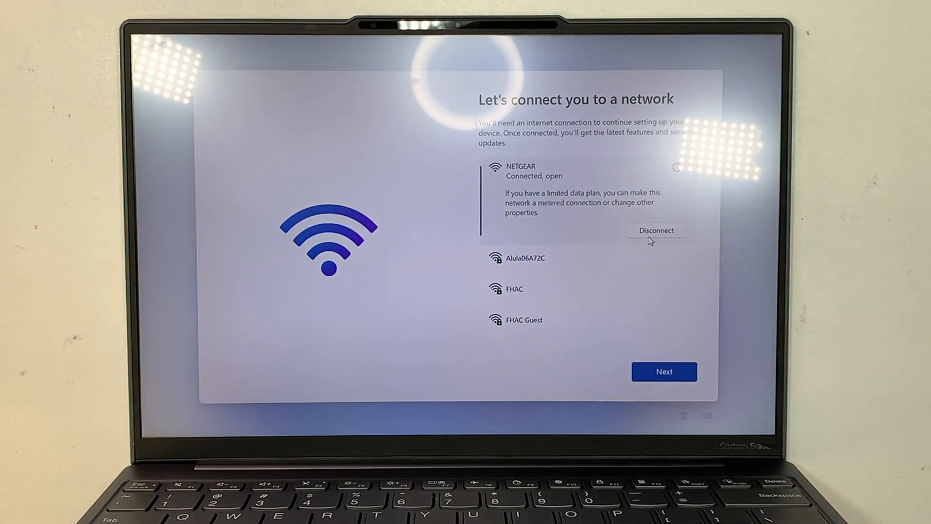
click(663, 372)
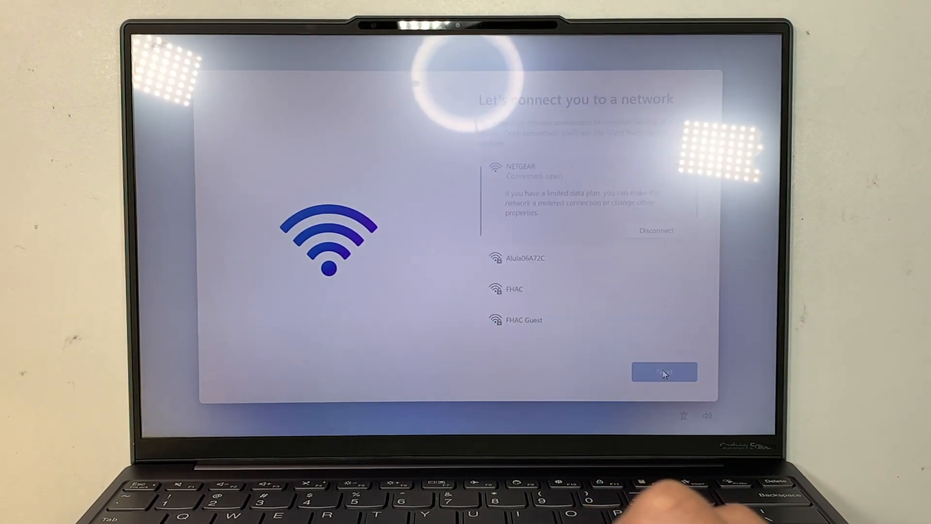
click(665, 372)
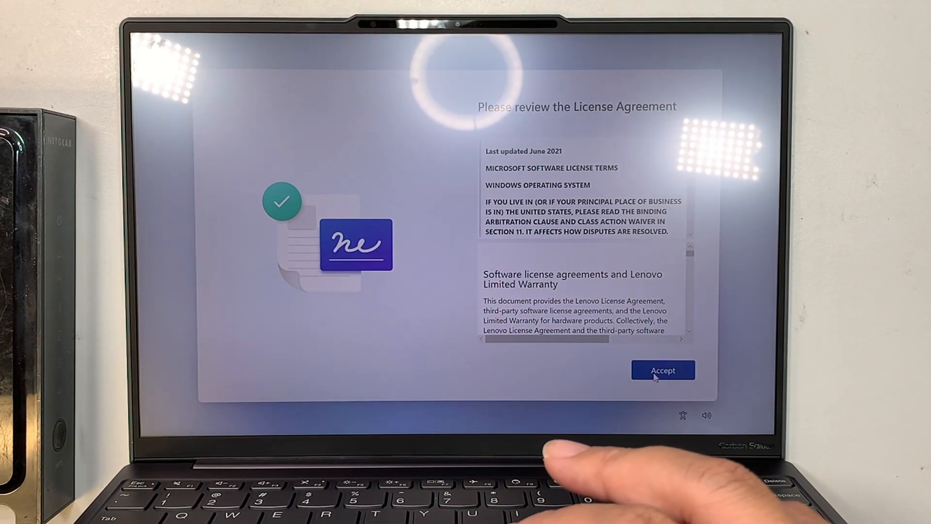
Accept the license, name the device user 'Adele', and accept the privacy settings
click(663, 370)
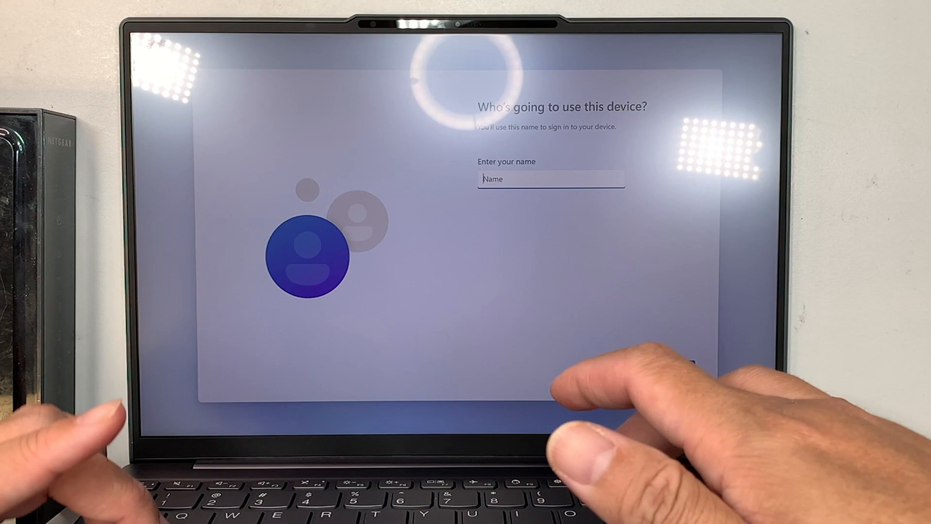
text(Adele)
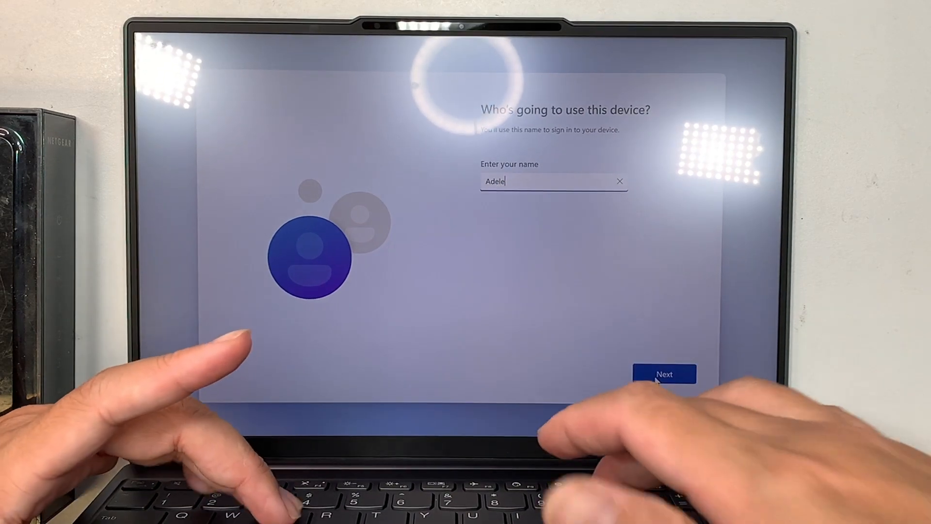
click(664, 375)
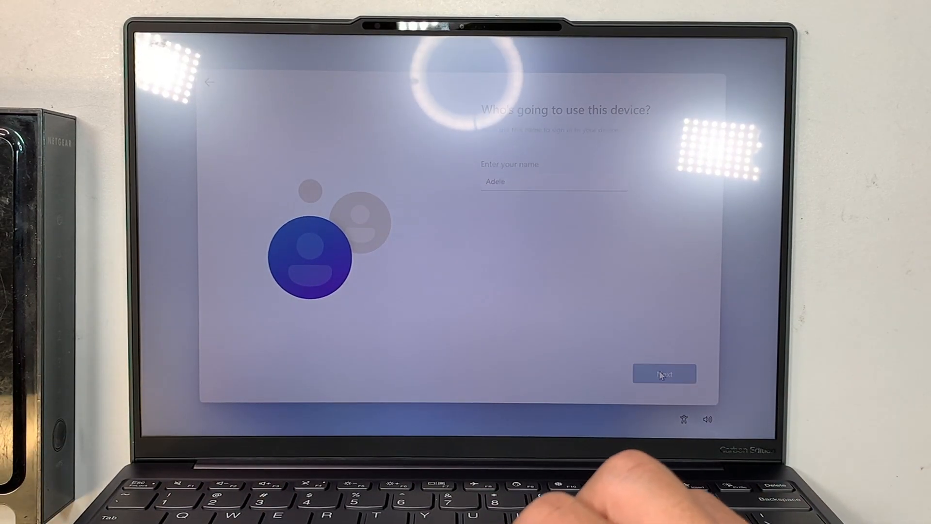
click(665, 374)
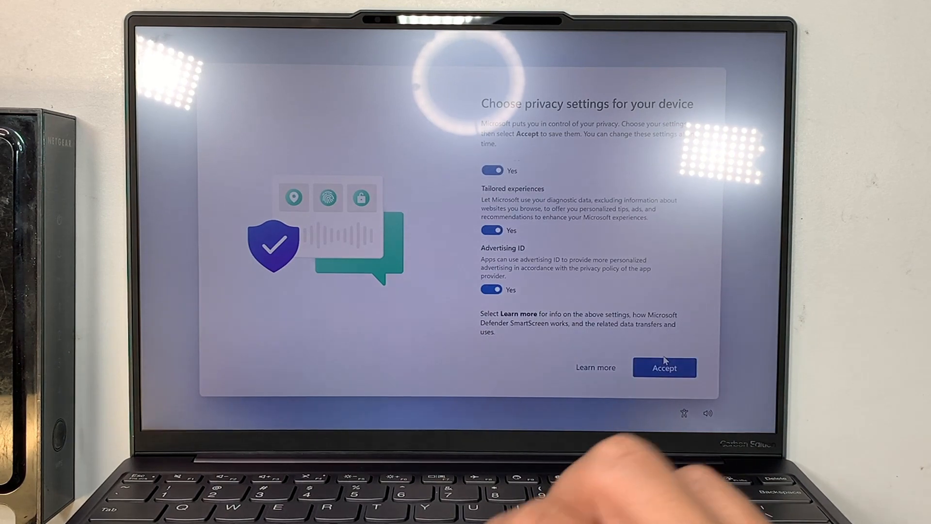
click(664, 366)
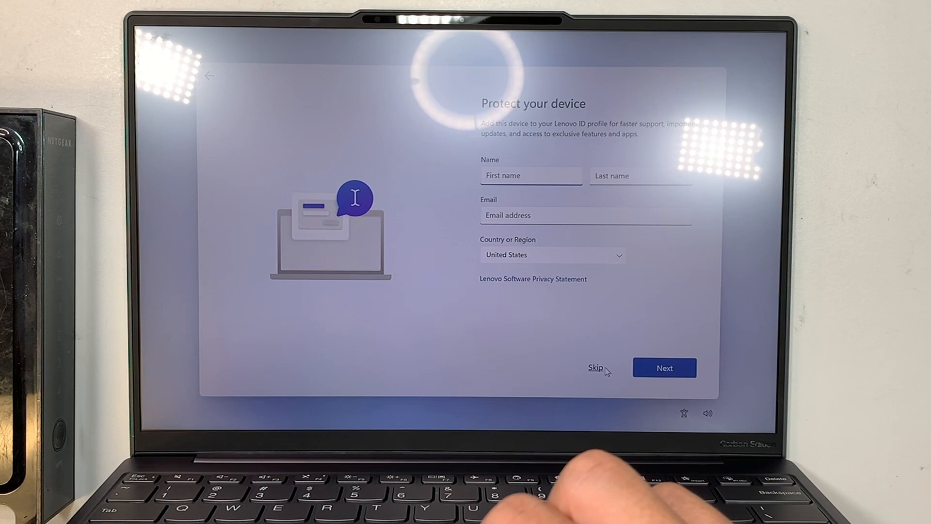
click(595, 367)
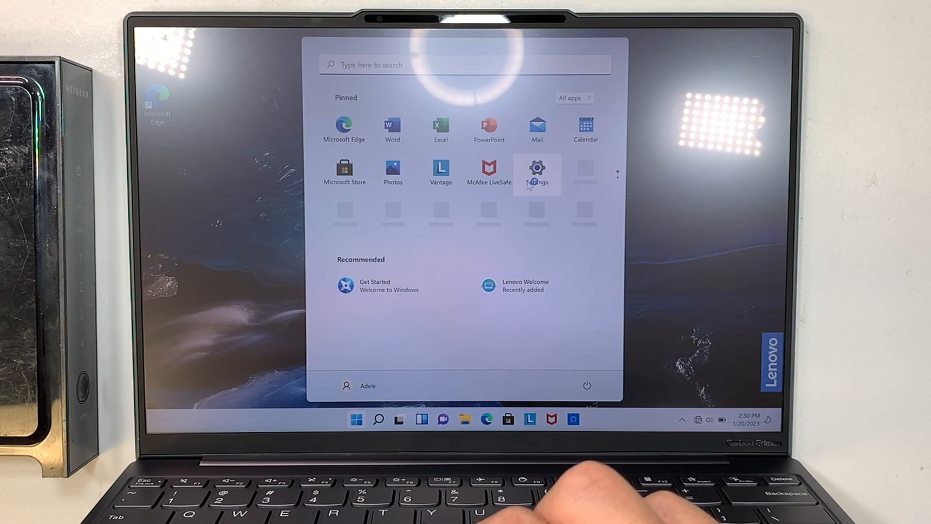
Launch Settings from the Start menu's pinned apps
click(535, 169)
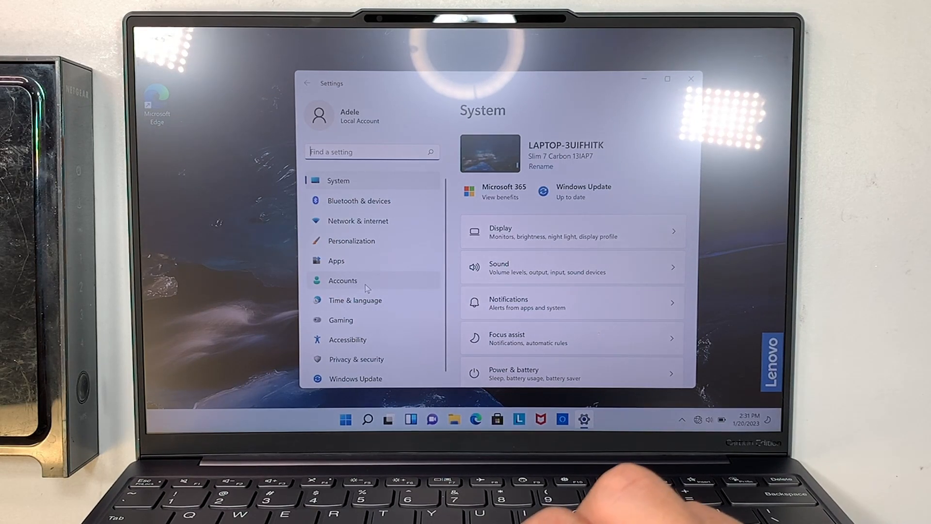
View the Accounts page confirming ADELE as a local administrator account
click(343, 280)
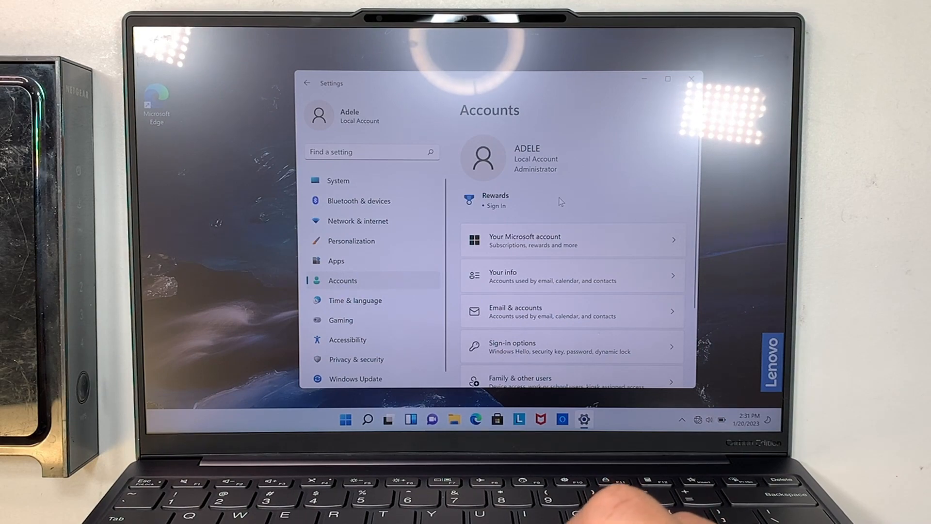
scroll(down, 3)
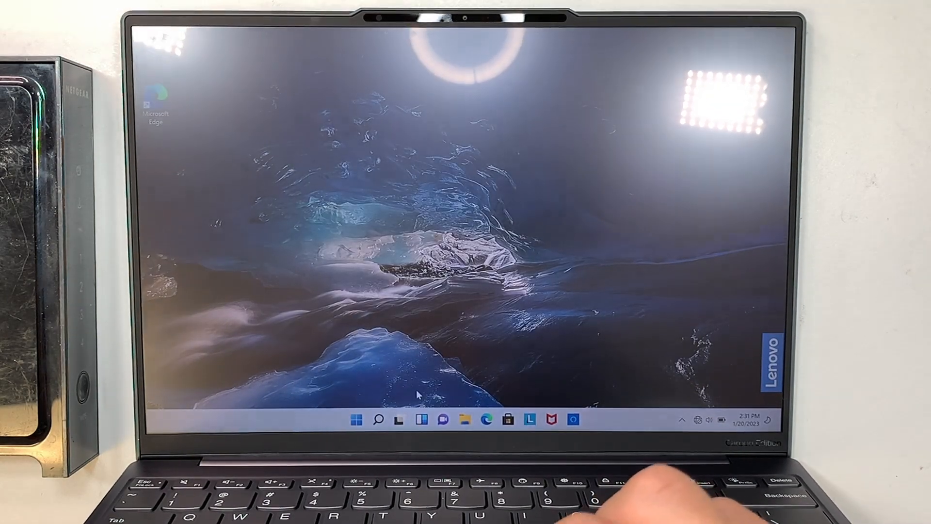
Shut down the laptop from the Start menu's power options
click(355, 420)
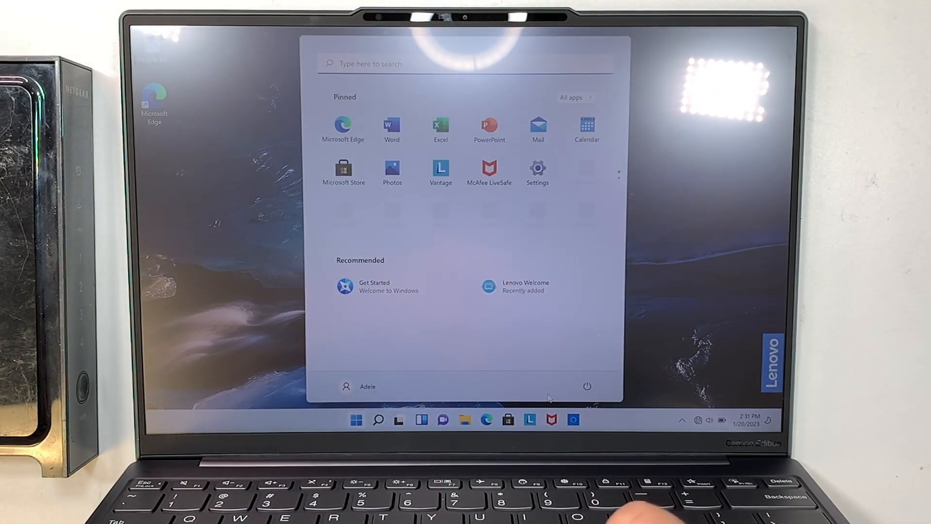
click(586, 386)
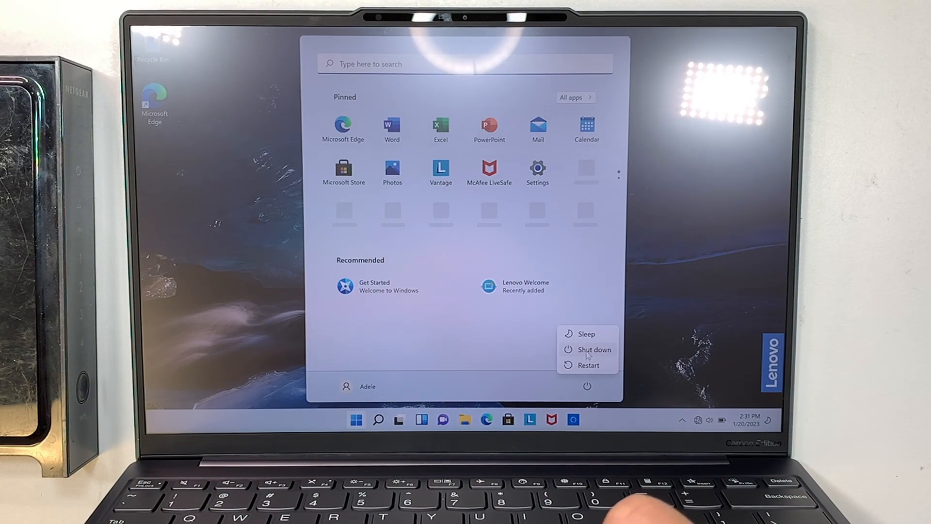
click(594, 349)
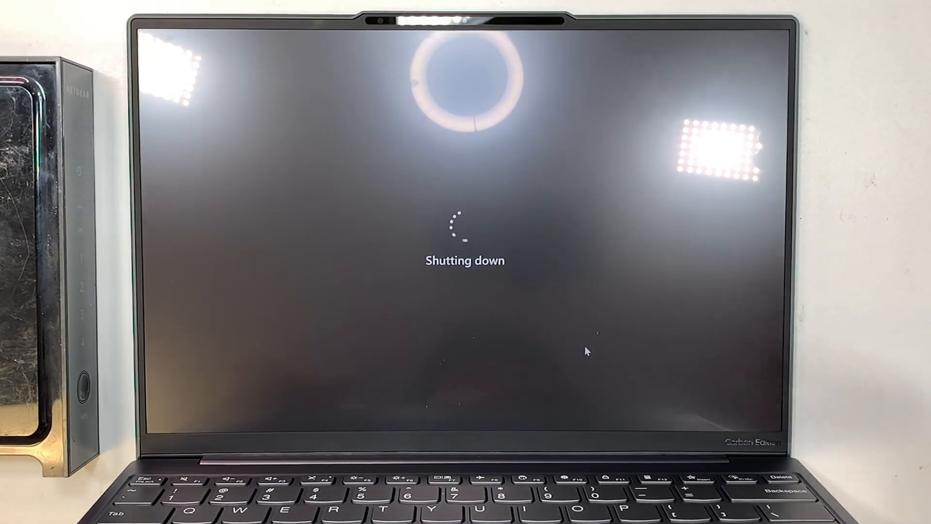